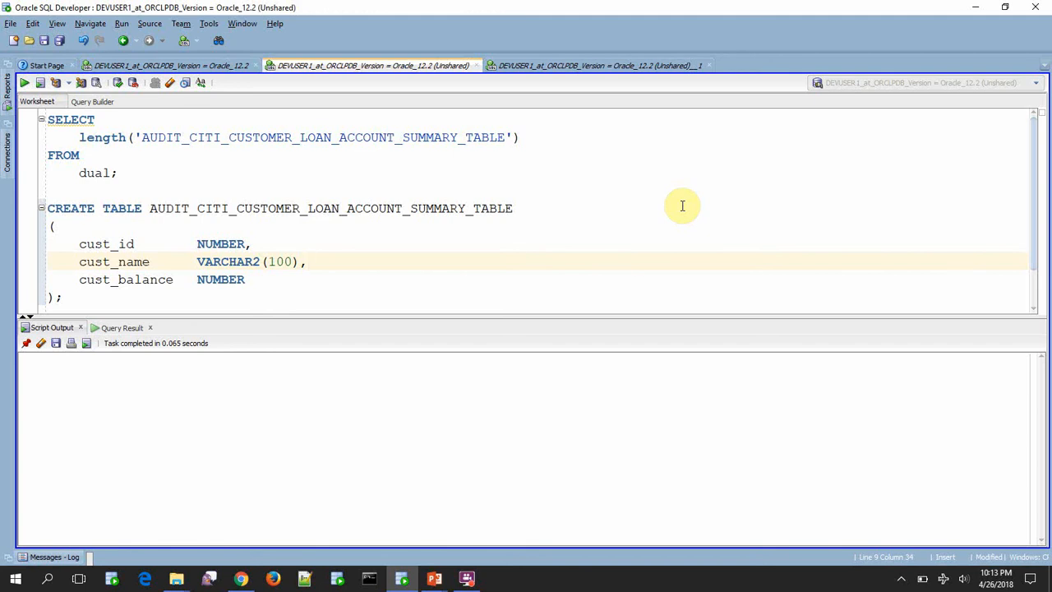
{"action": "mouse_move", "coordinate": [653, 215]}
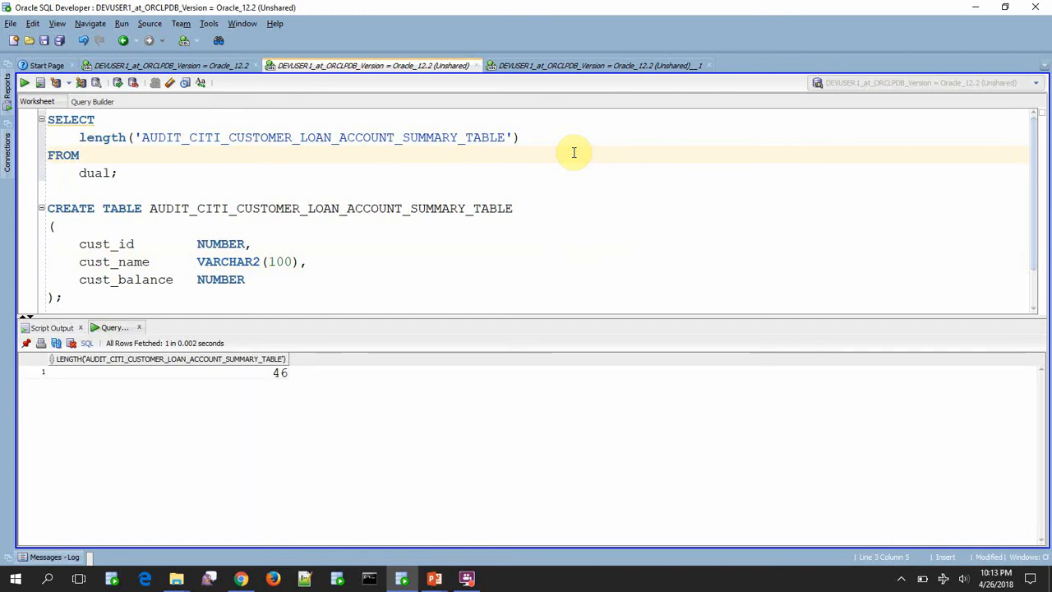
Run the CREATE TABLE statement for AUDIT_CITI_CUSTOMER_LOAN_ACCOUNT_SUMMARY_TABLE with three customer columns.
{"action": "left_click", "coordinate": [81, 208]}
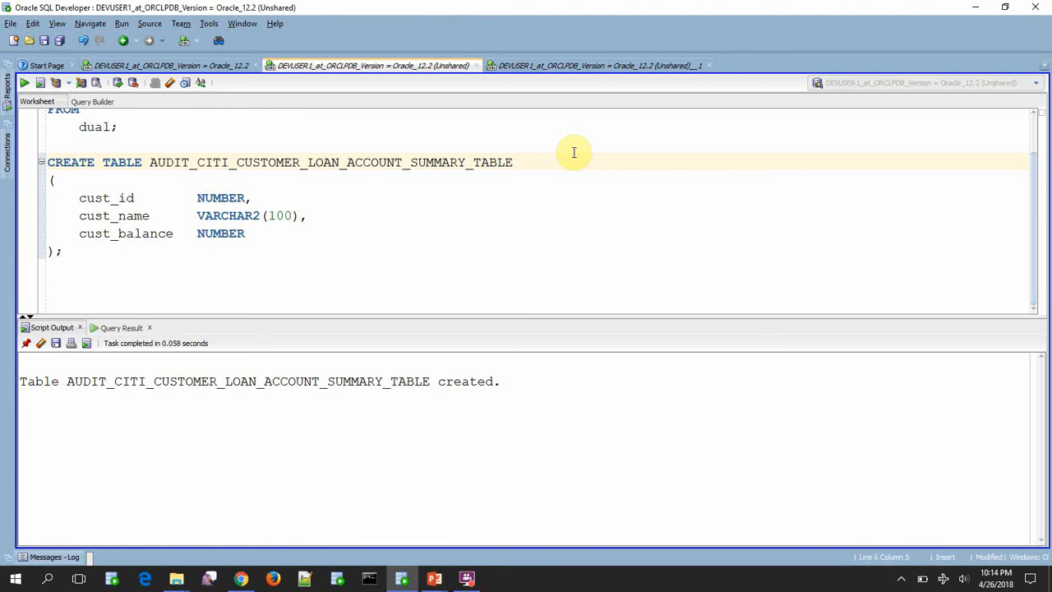
{"action": "mouse_move", "coordinate": [468, 181]}
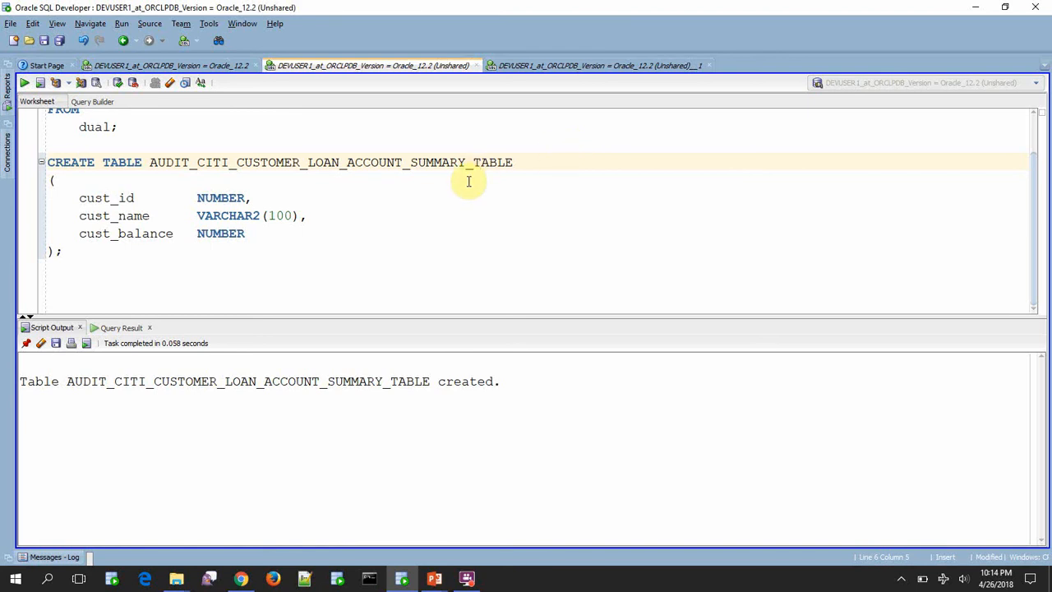
{"action": "mouse_move", "coordinate": [448, 162]}
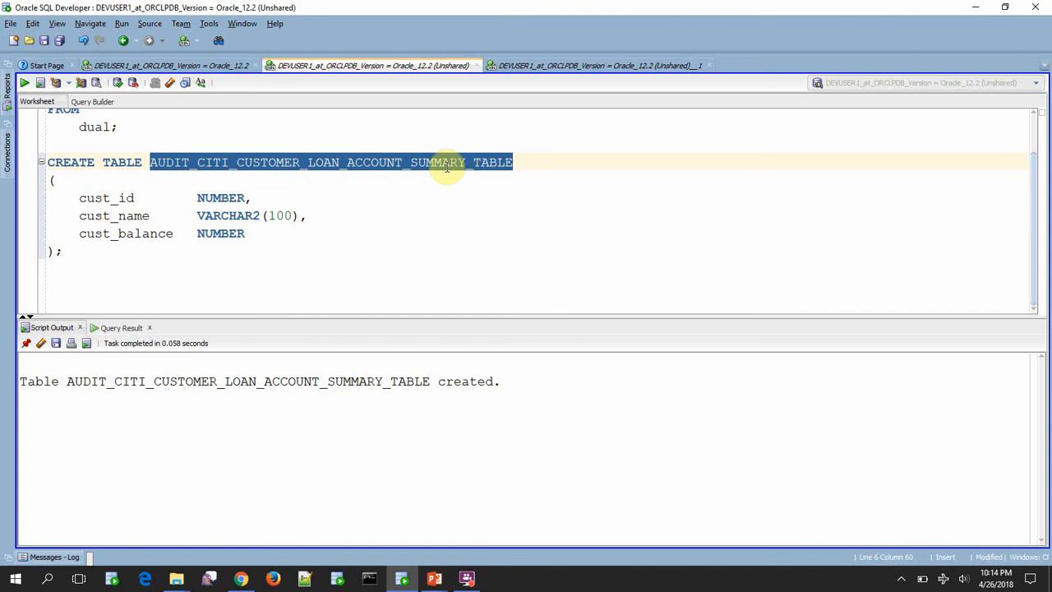
{"action": "mouse_move", "coordinate": [392, 267]}
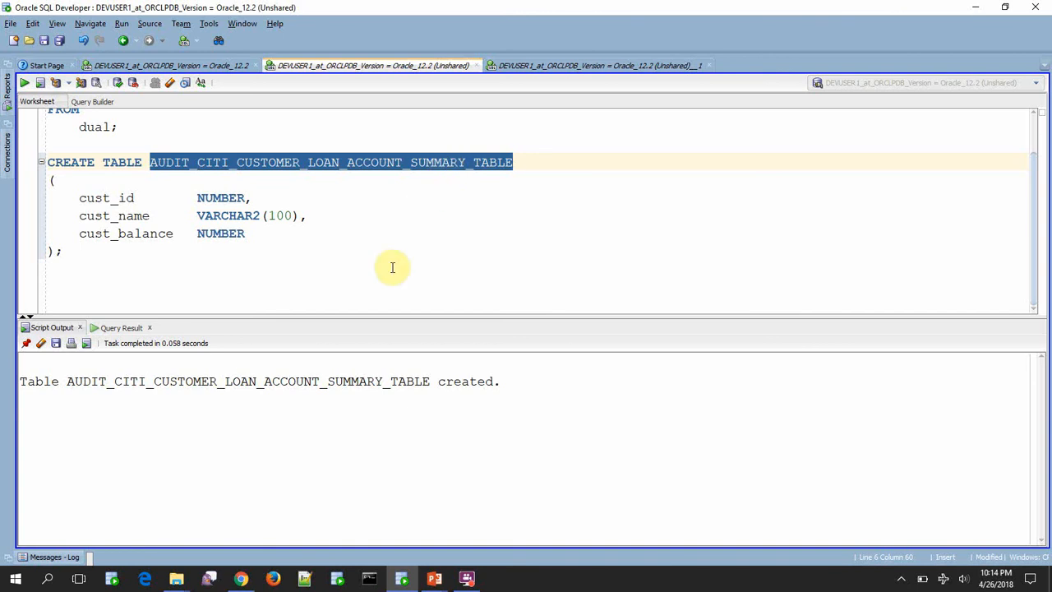
Run desc user_tables and highlight the TABLE_NAME NOT NULL VARCHAR2(128) row.
{"action": "type", "text": "desc"}
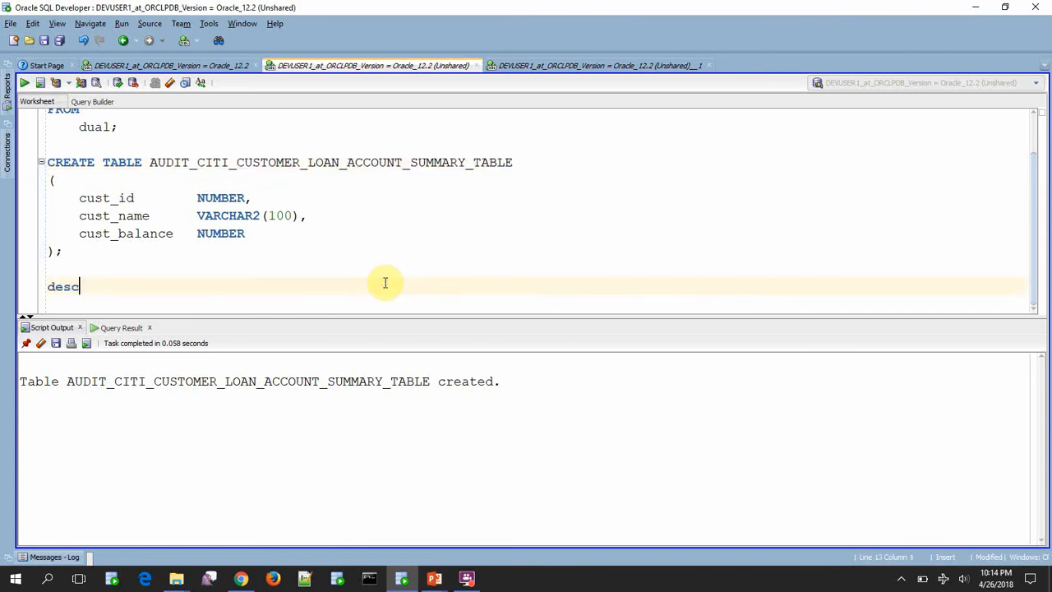
{"action": "type", "text": "user_"}
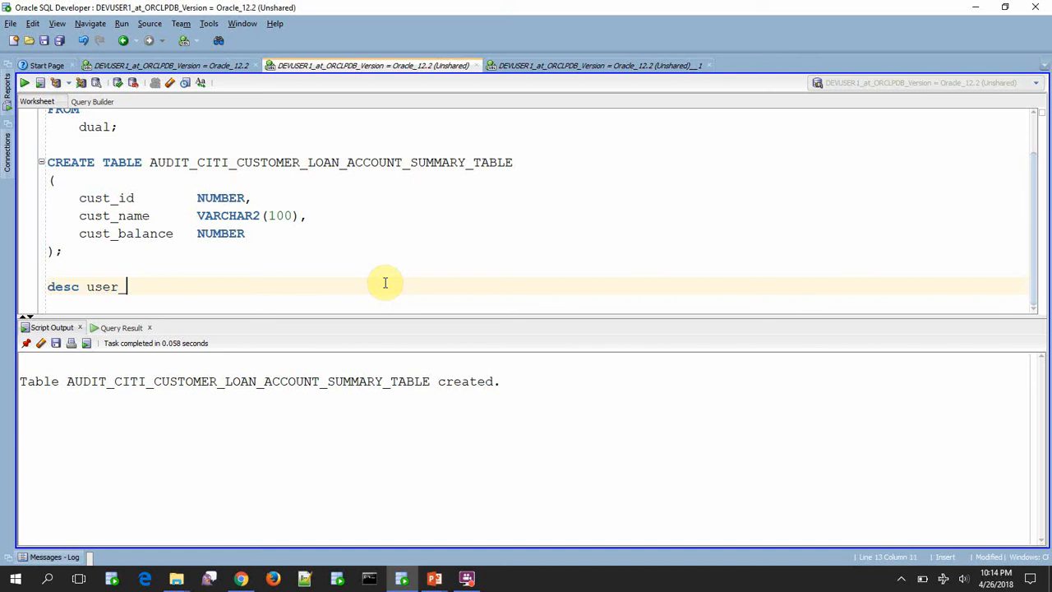
{"action": "type", "text": "tables;"}
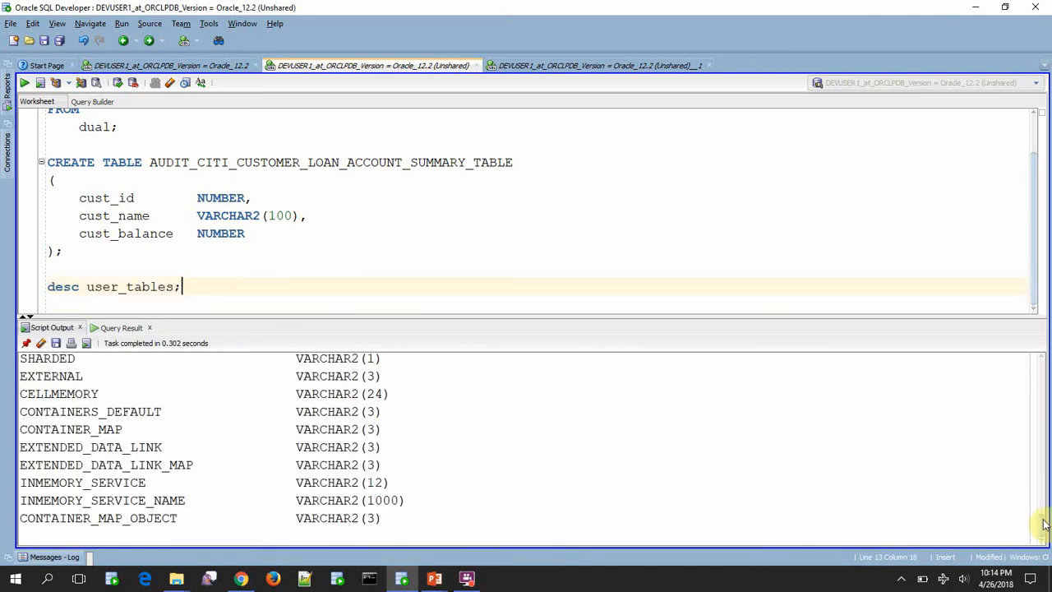
{"action": "scroll", "scroll_direction": "down", "scroll_amount": 3}
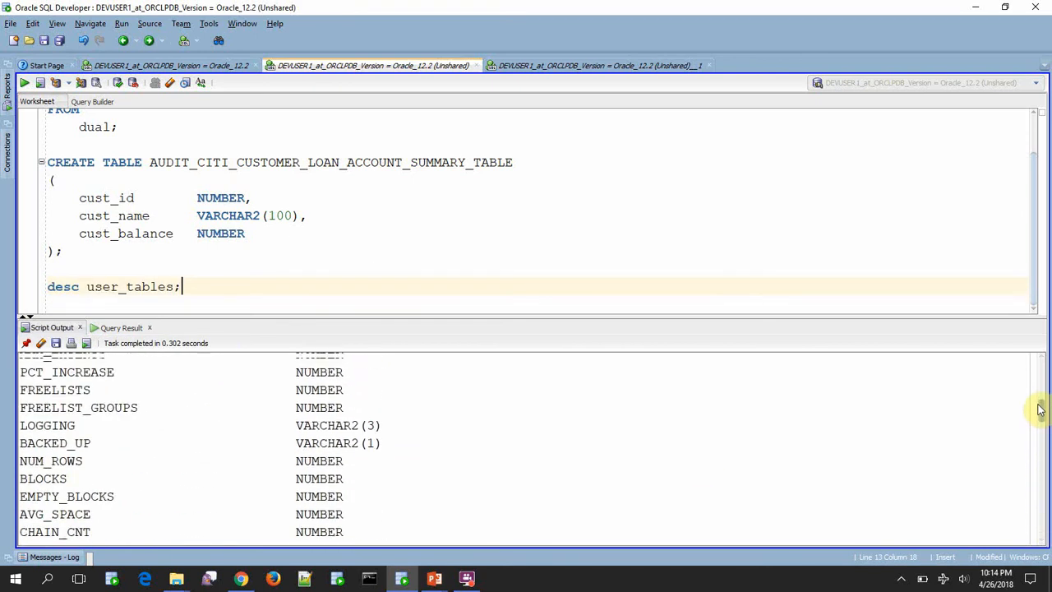
{"action": "scroll", "scroll_direction": "up", "scroll_amount": 3}
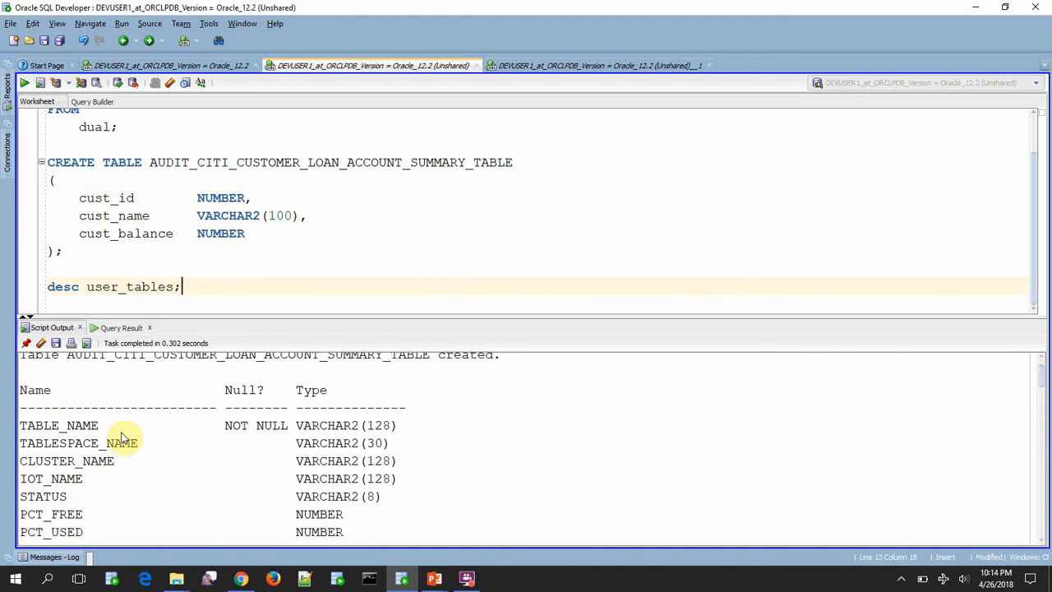
{"action": "double_click", "coordinate": [58, 425]}
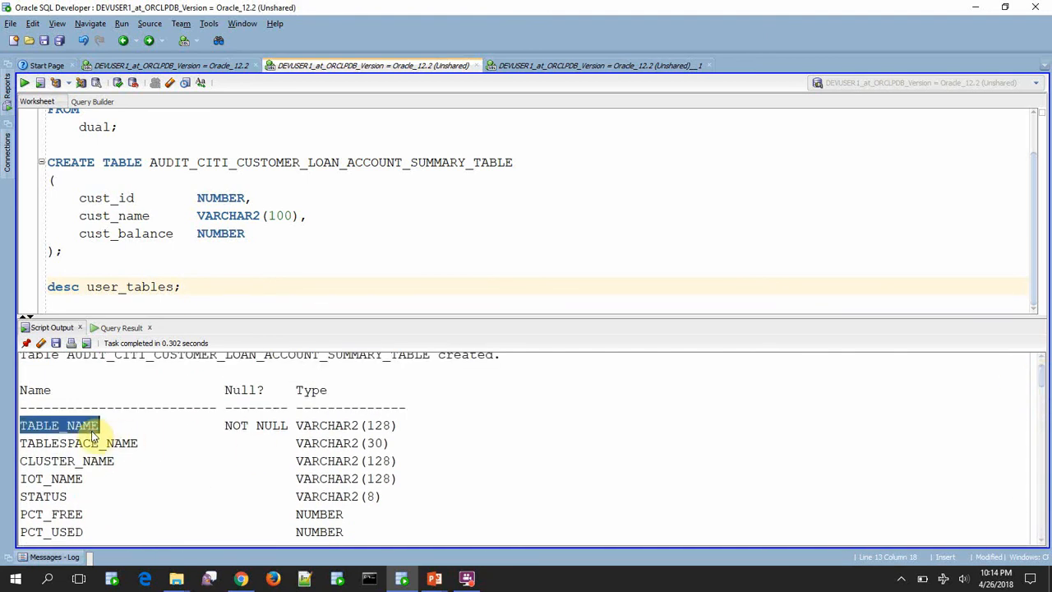
{"action": "left_click", "coordinate": [304, 424]}
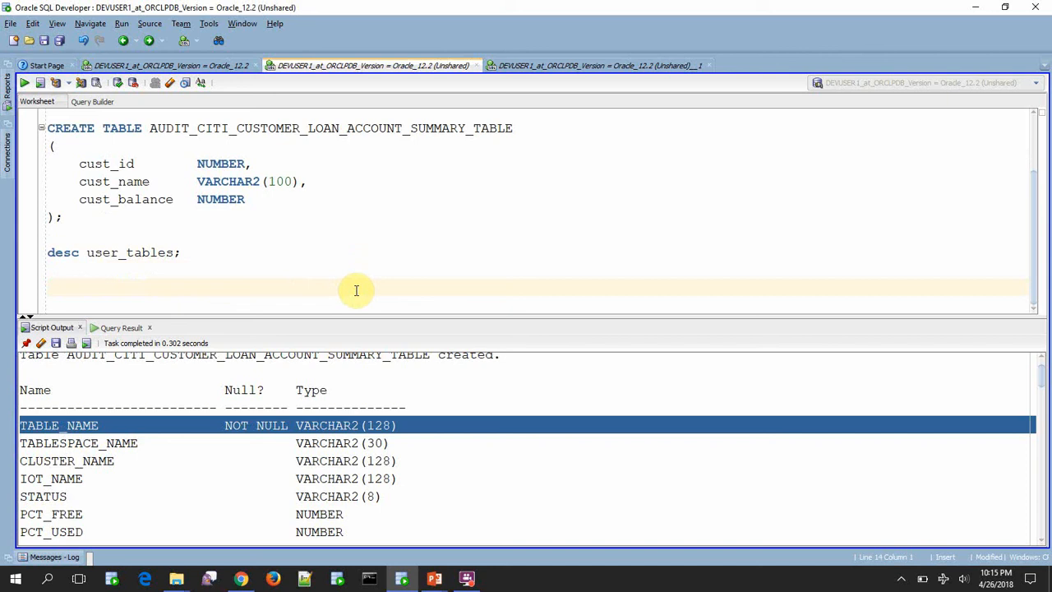
Create sequence test1_1234567… and select its nextval from dual, returning 1.
{"action": "type", "text": "create sequ"}
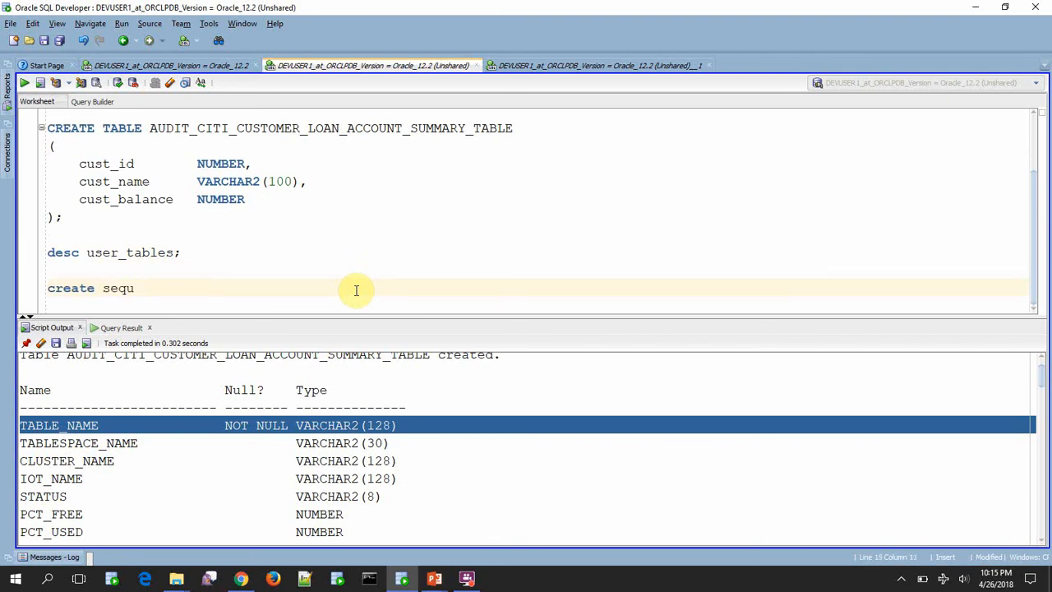
{"action": "type", "text": "ence test1"}
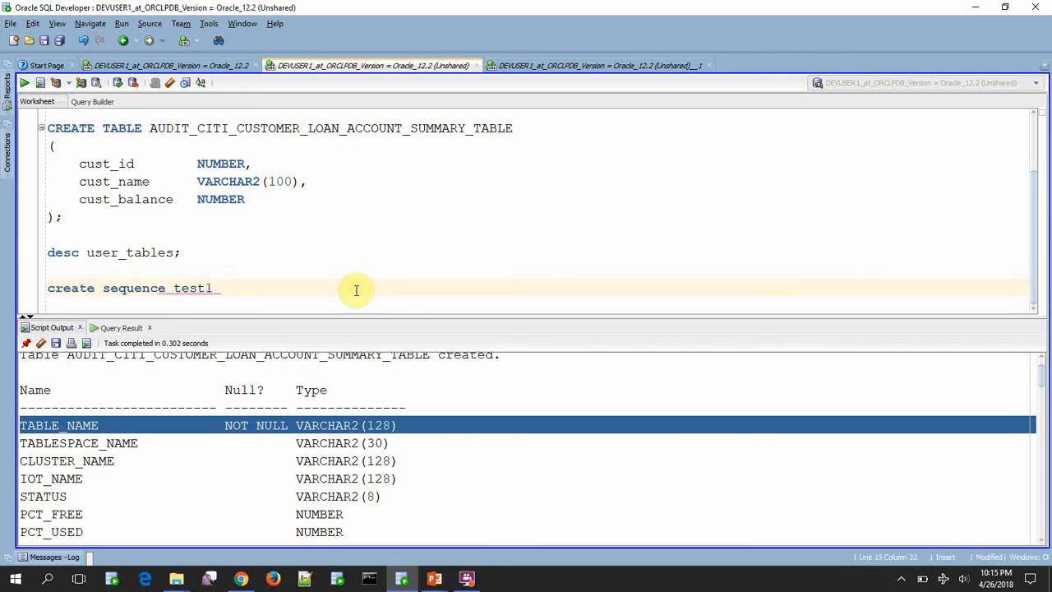
{"action": "type", "text": "_1234567890_1234567890_1234567890_1234567890_1234567890_1234567890_1234567890;"}
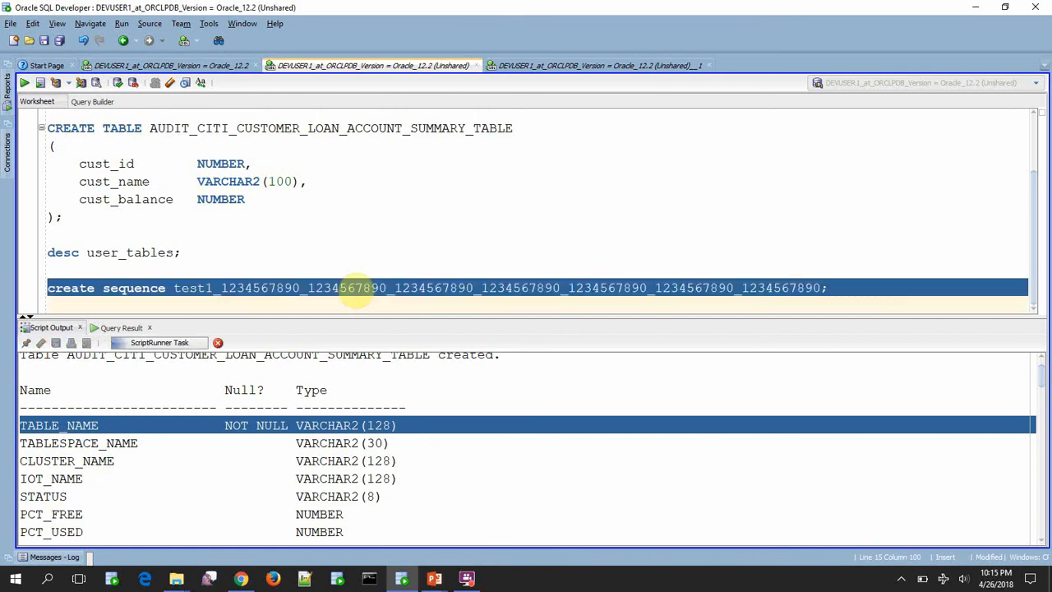
{"action": "left_click", "coordinate": [24, 82]}
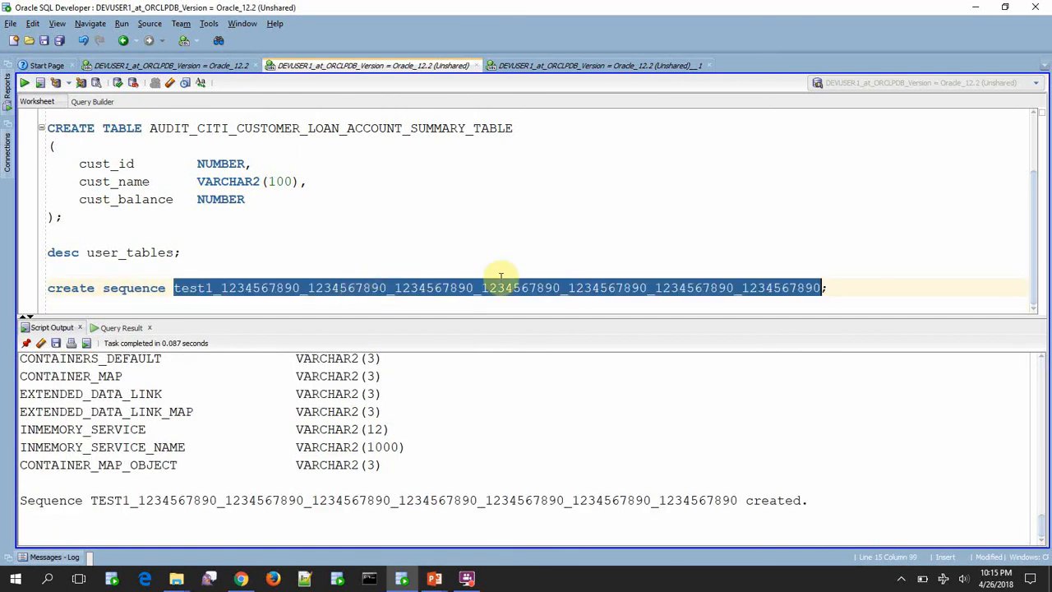
{"action": "type", "text": "sele"}
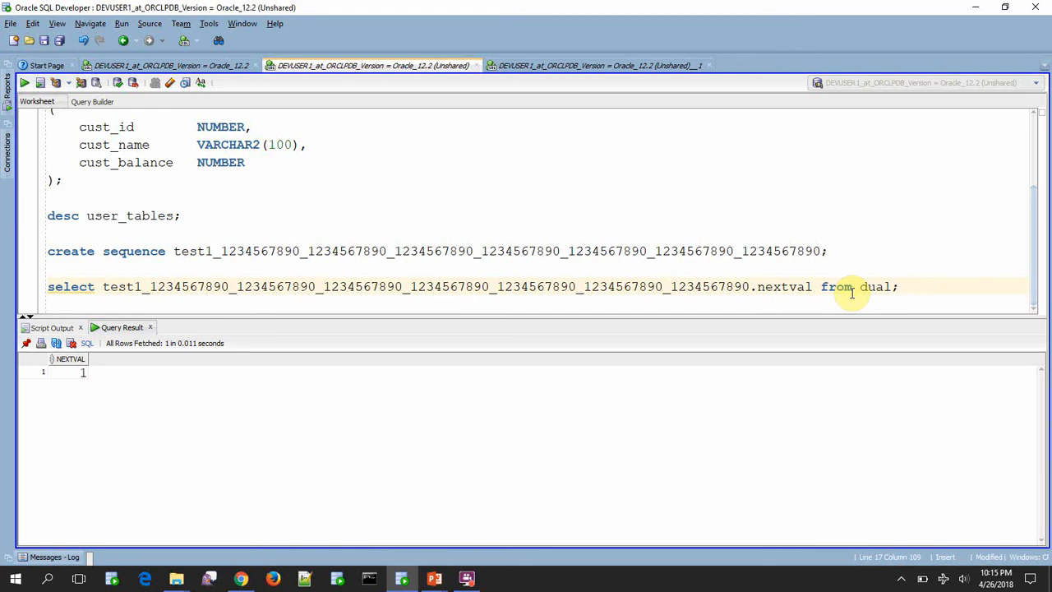
{"action": "mouse_move", "coordinate": [840, 269]}
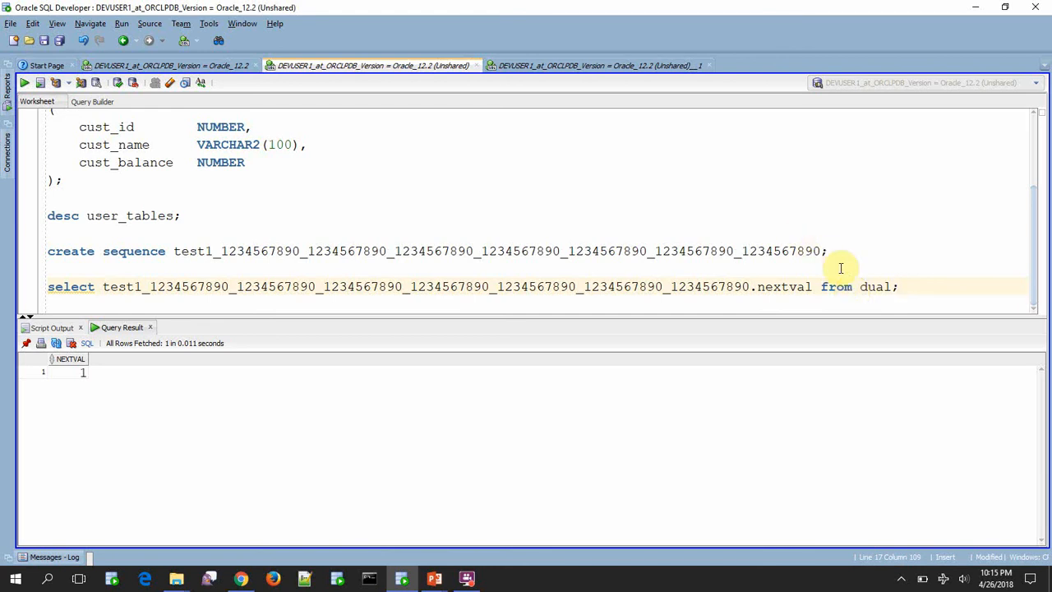
Query V$PARAMETER for names LIKE '%compatible%', showing compatible 12.2.0 and noncdb_compatible FALSE.
{"action": "type", "text": "select *"}
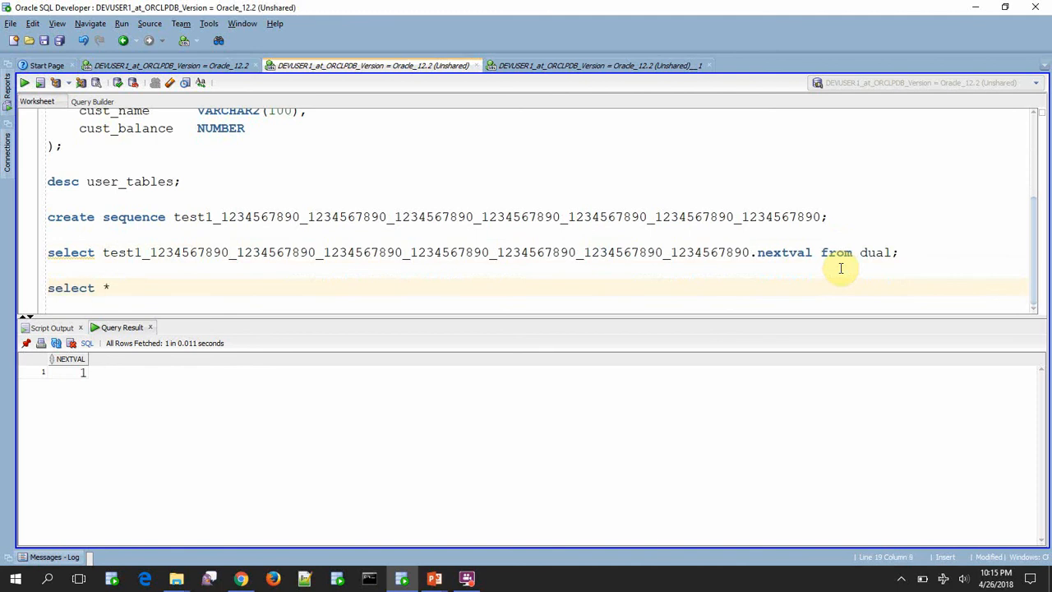
{"action": "type", "text": "from"}
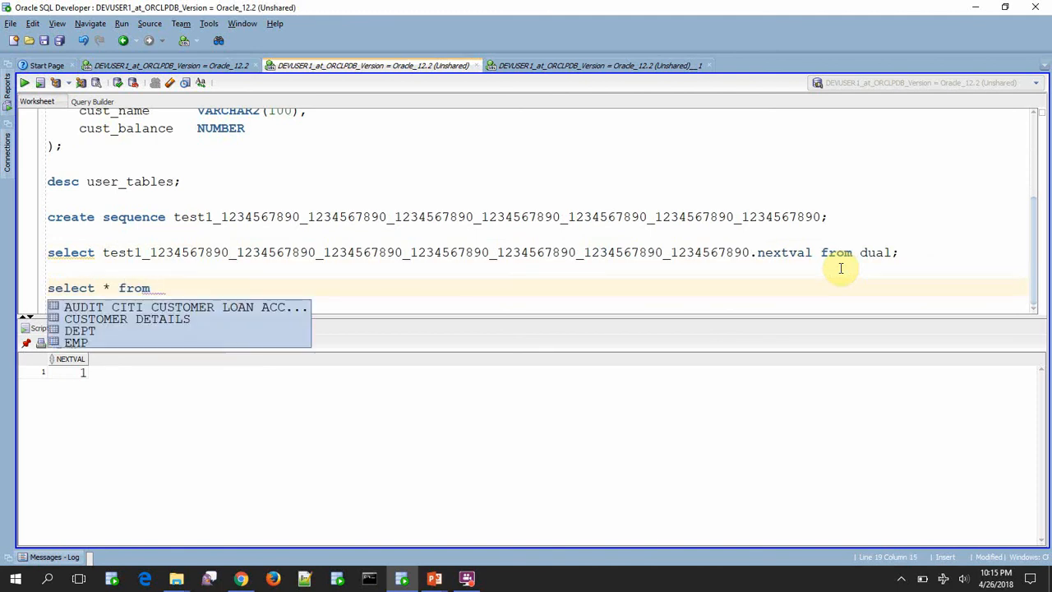
{"action": "type", "text": "v$para"}
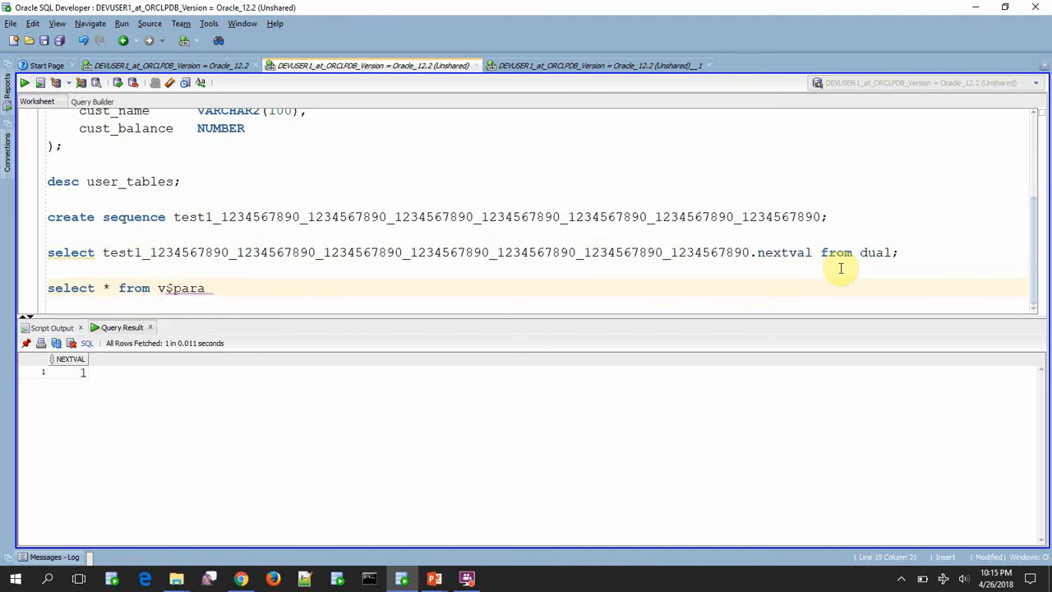
{"action": "type", "text": "m"}
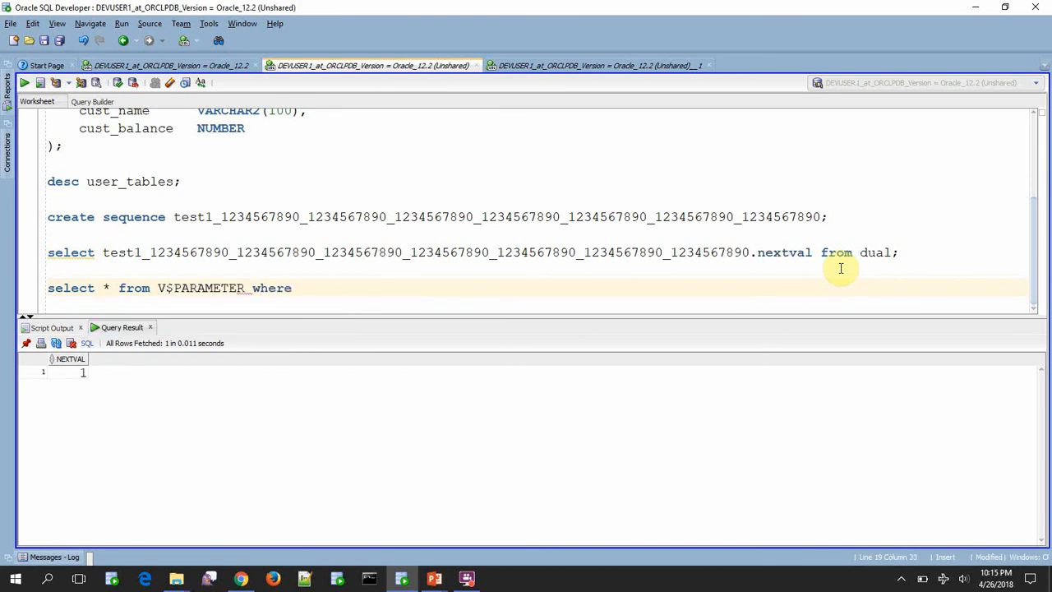
{"action": "type", "text": "para"}
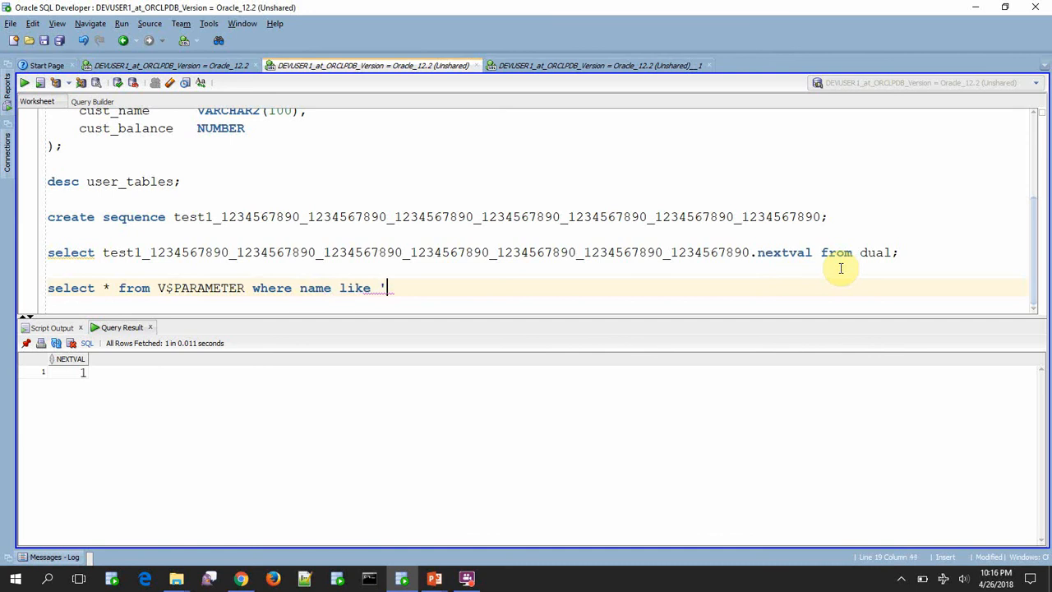
{"action": "type", "text": "%%'"}
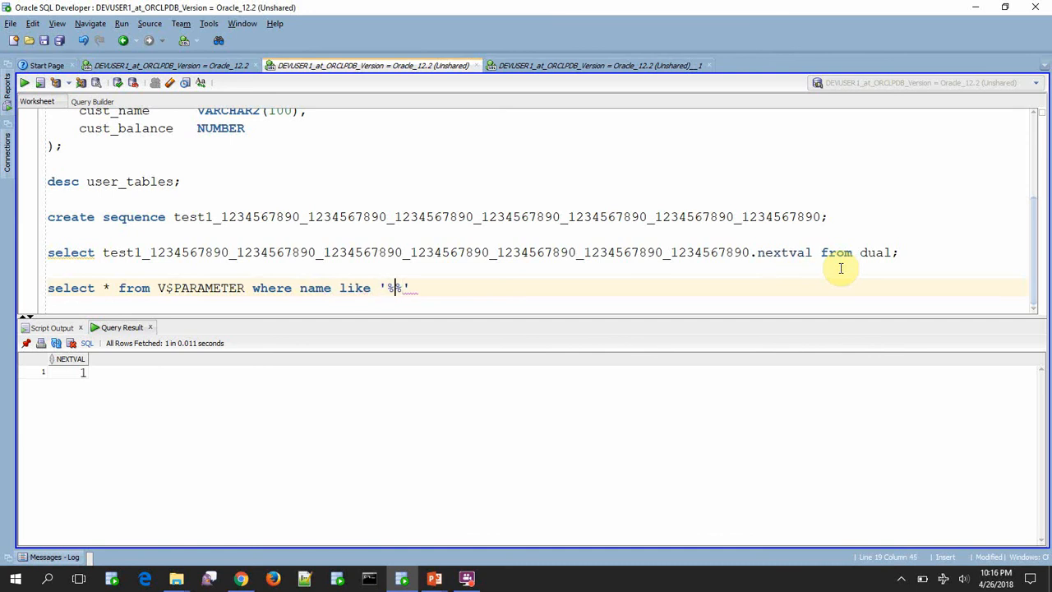
{"action": "type", "text": "compatible"}
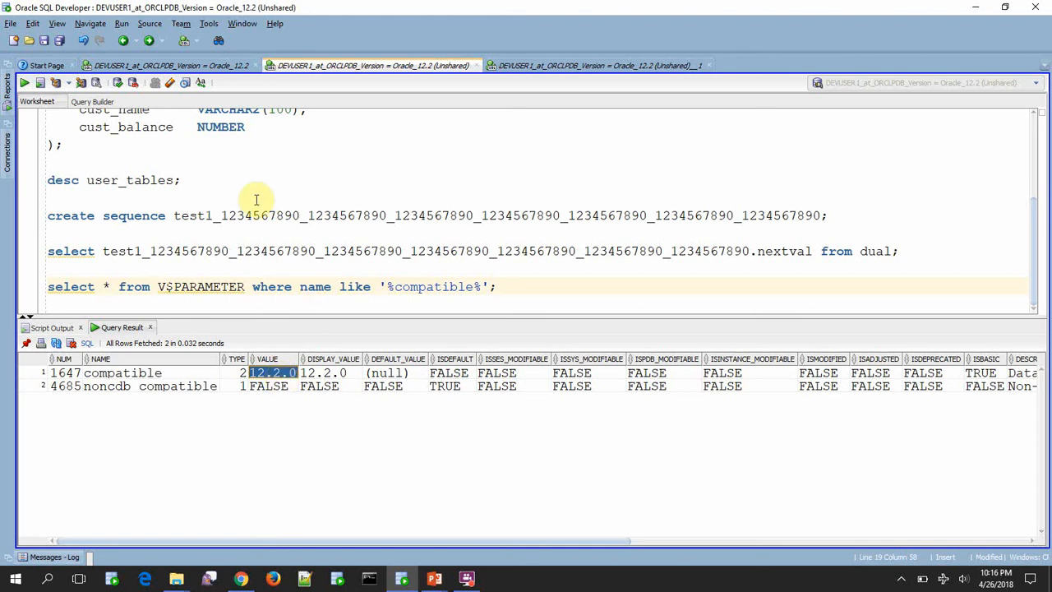
{"action": "left_click", "coordinate": [254, 180]}
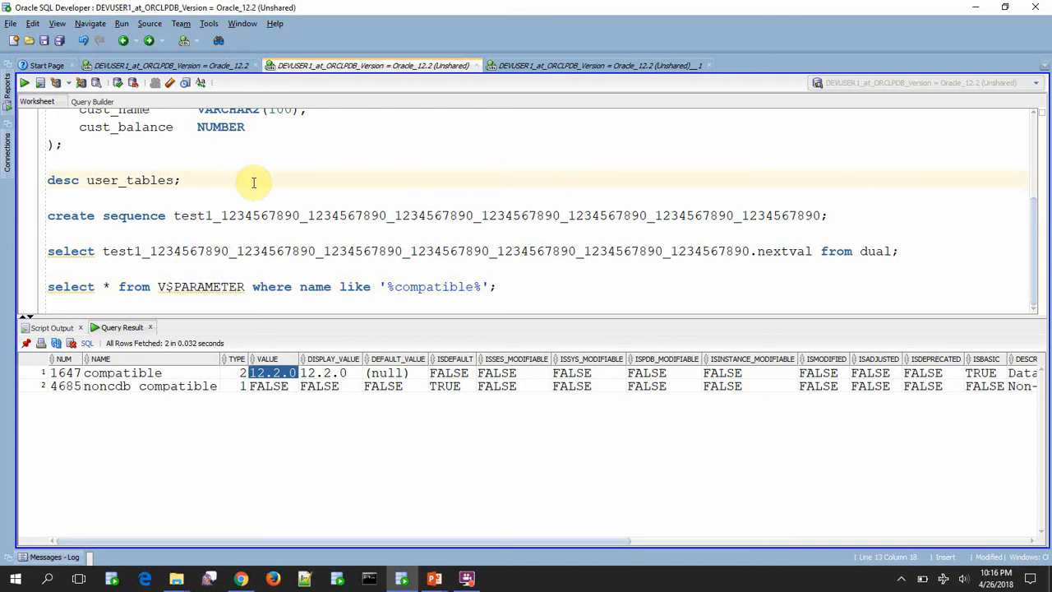